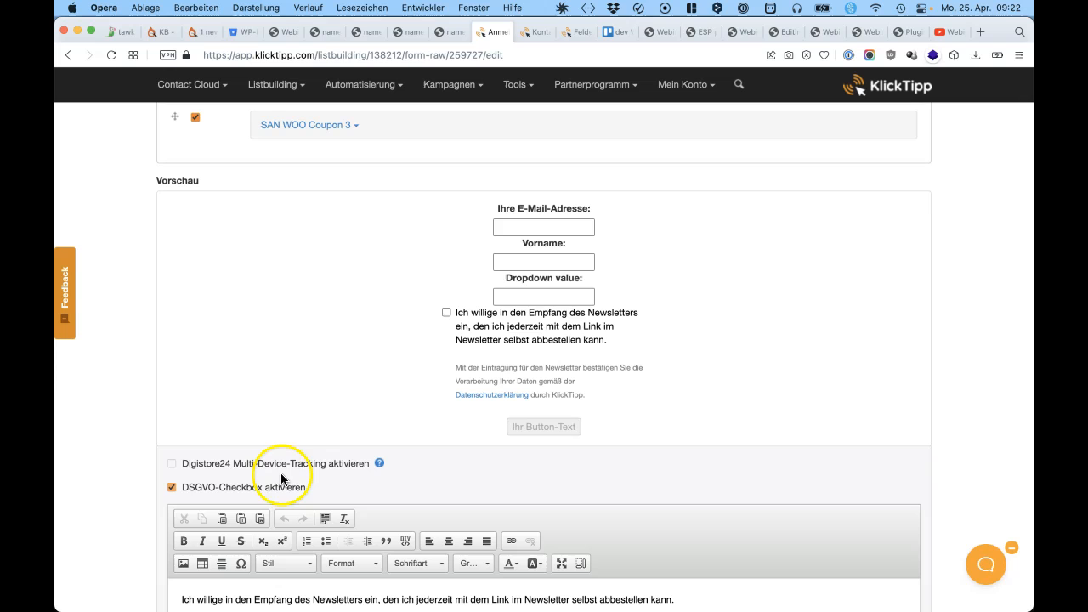
mouse_move(553, 345)
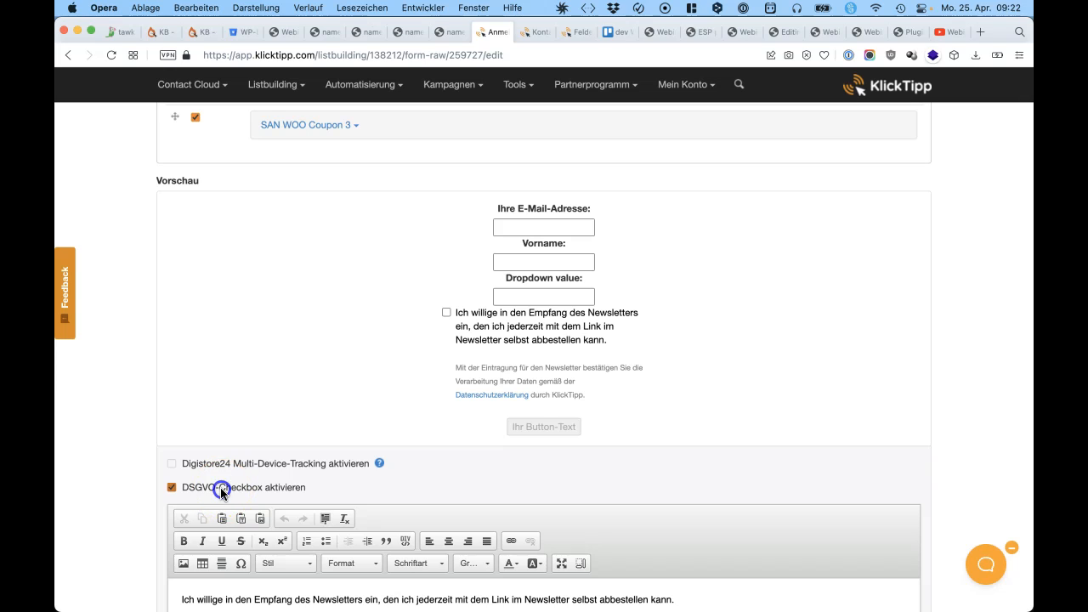
- Uncheck 'DSGVO-Checkbox aktivieren' in the KlickTipp signup form editor
click(172, 487)
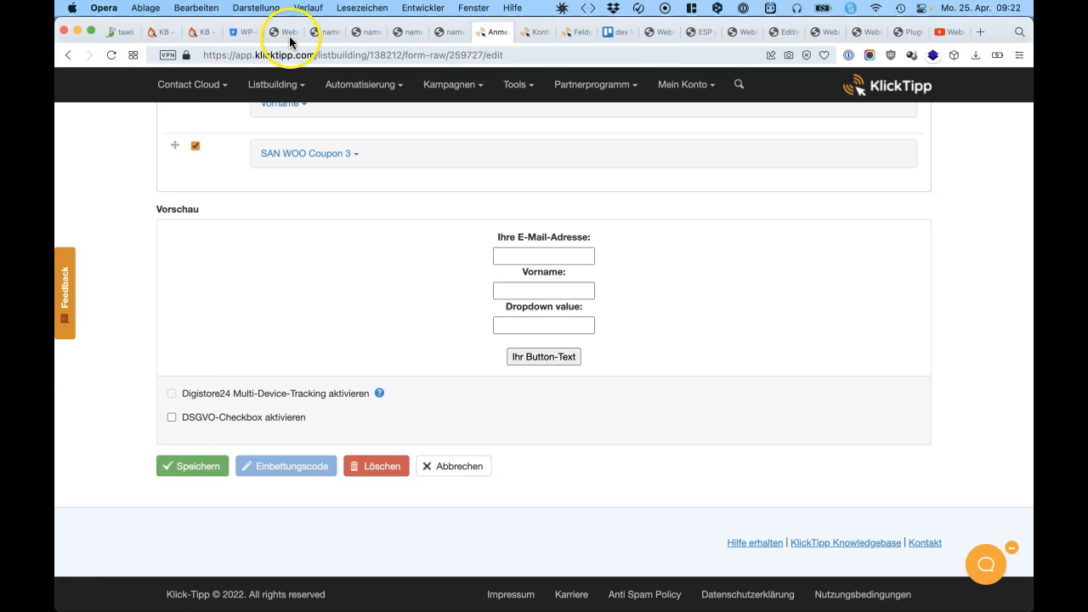
- Set the Privacy Policy GDPR field to Not mapped and mark it Required
click(285, 31)
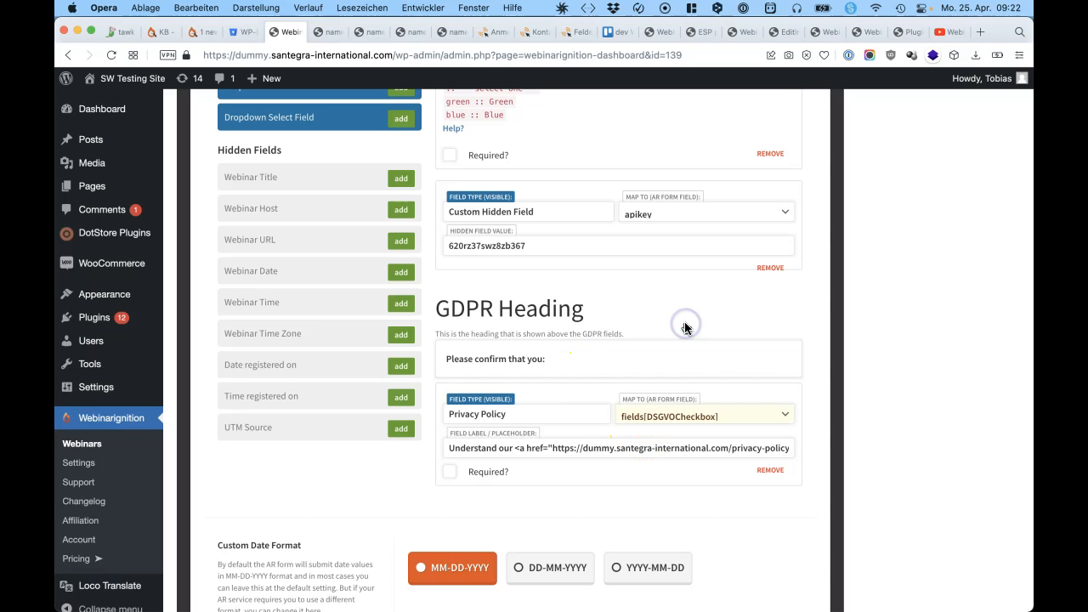
click(704, 416)
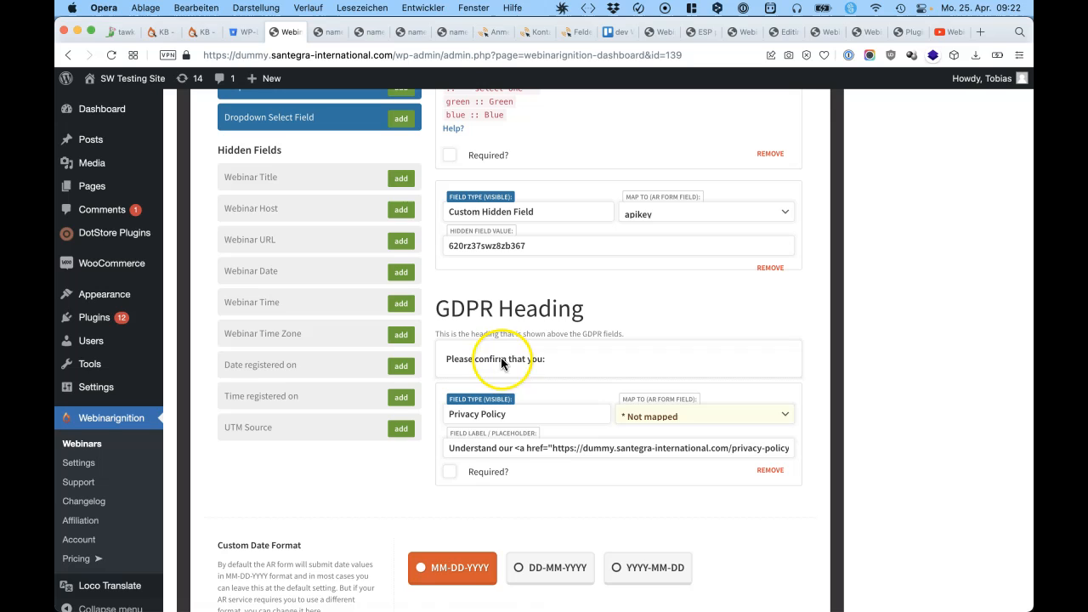
mouse_move(556, 366)
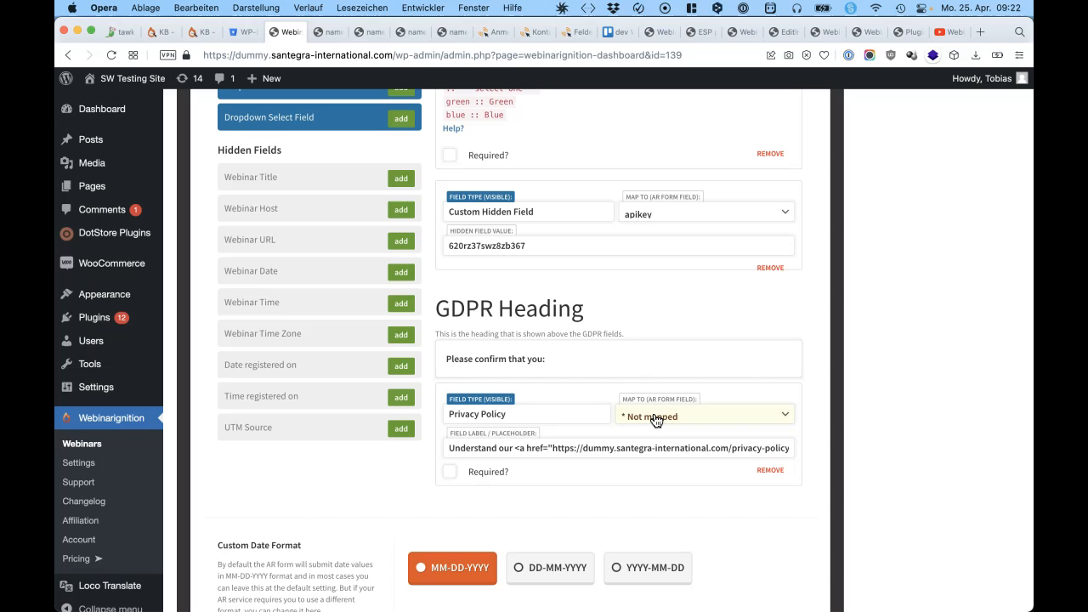
mouse_move(604, 335)
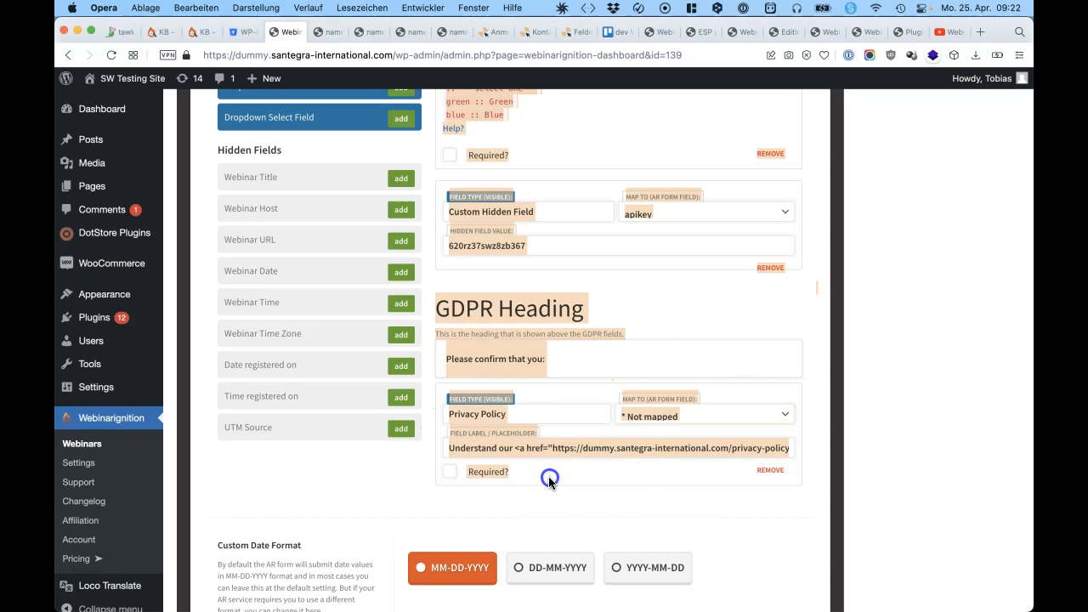
click(450, 471)
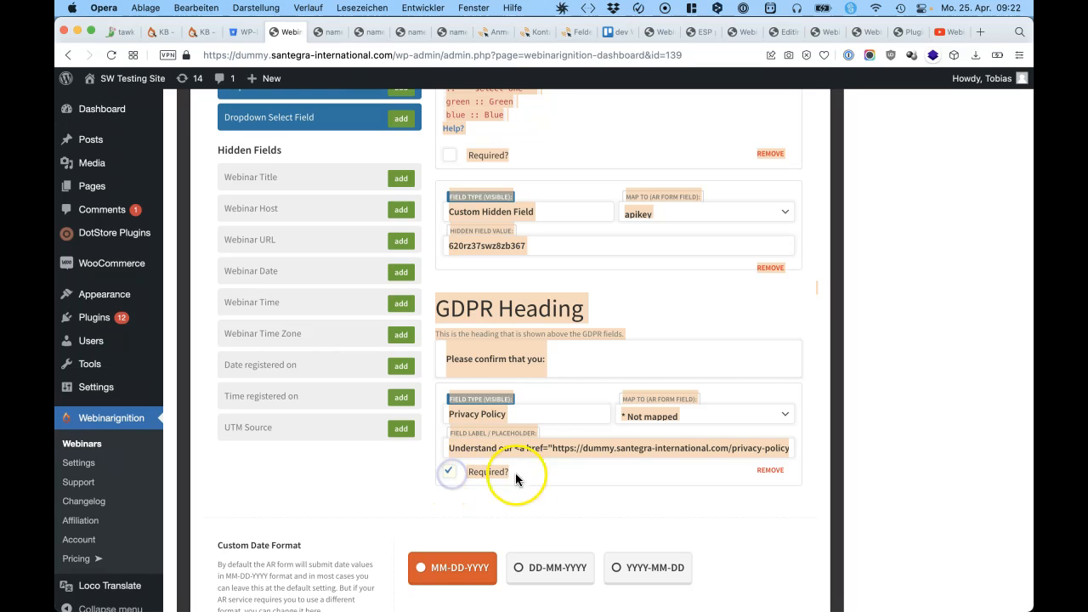
click(553, 358)
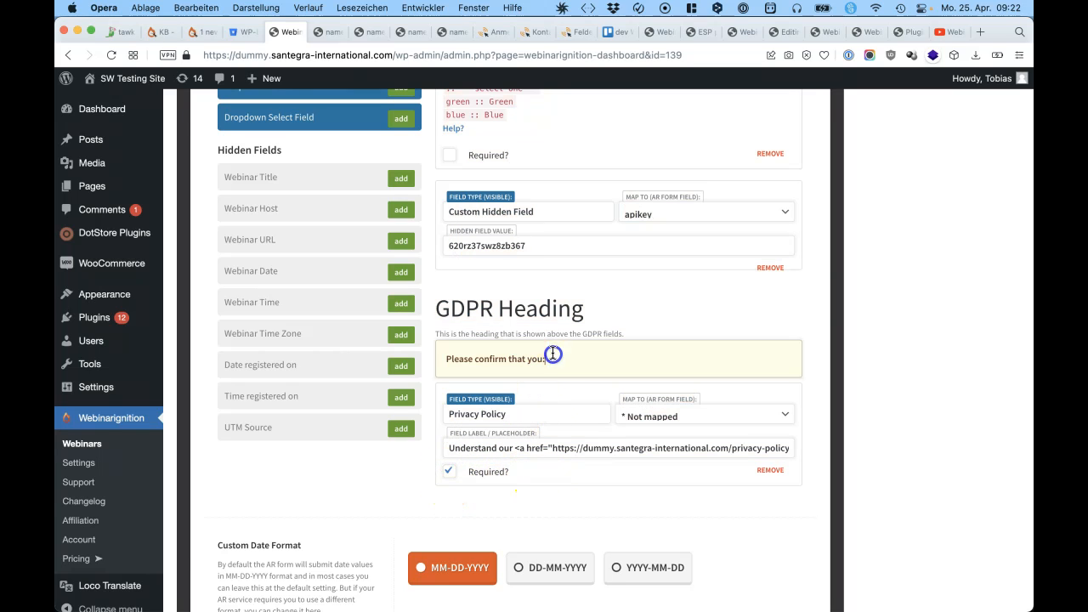
mouse_move(597, 535)
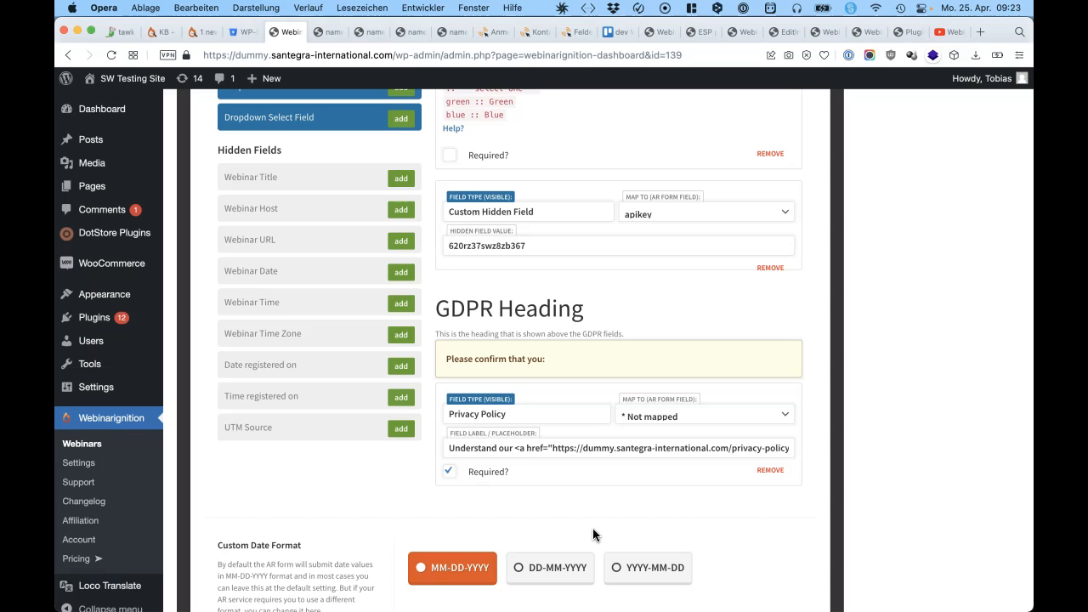
mouse_move(582, 41)
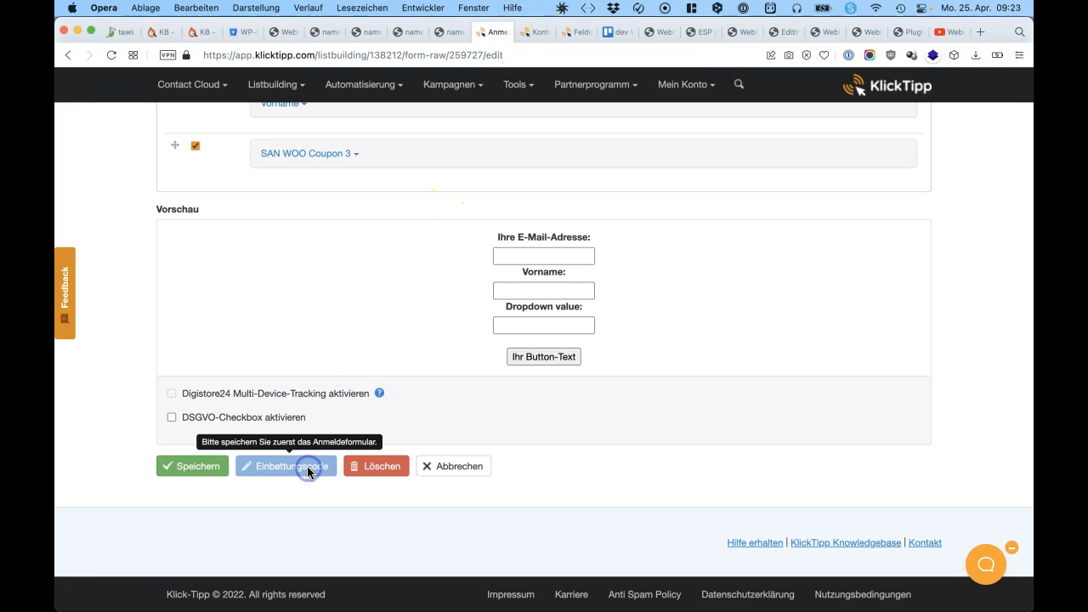
- Show the KlickTipp form's Einbettungscode and scroll the HTML source to the protect.js script tag
click(286, 465)
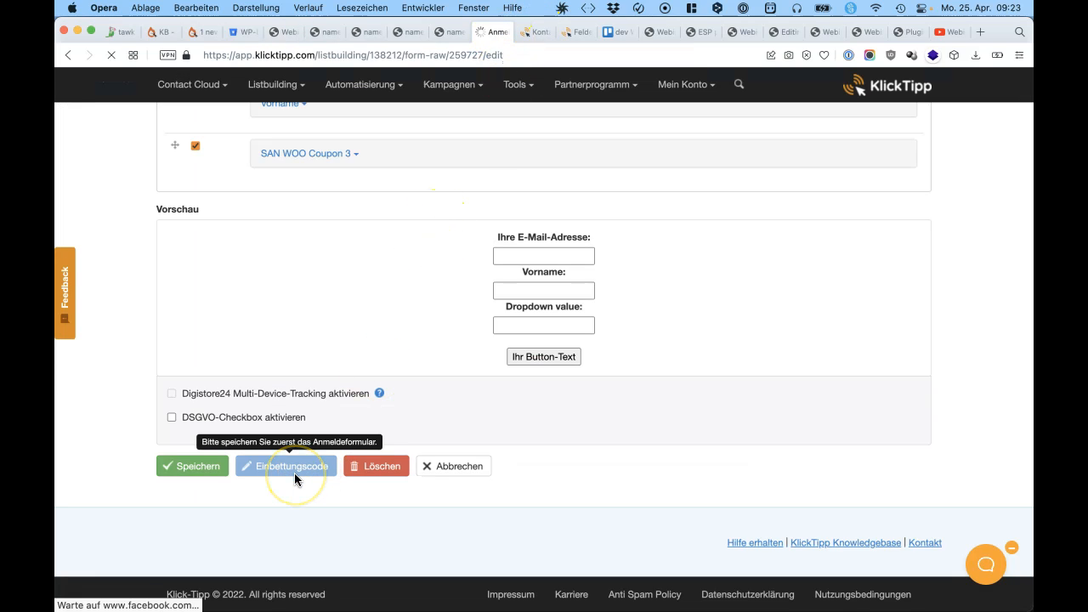
scroll(up, 3)
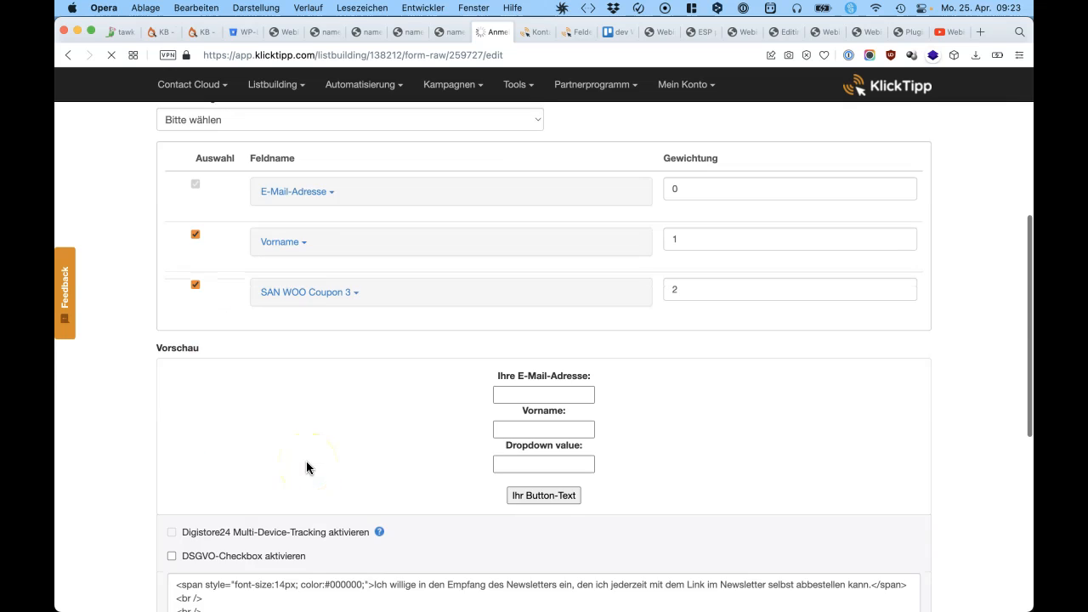
click(285, 465)
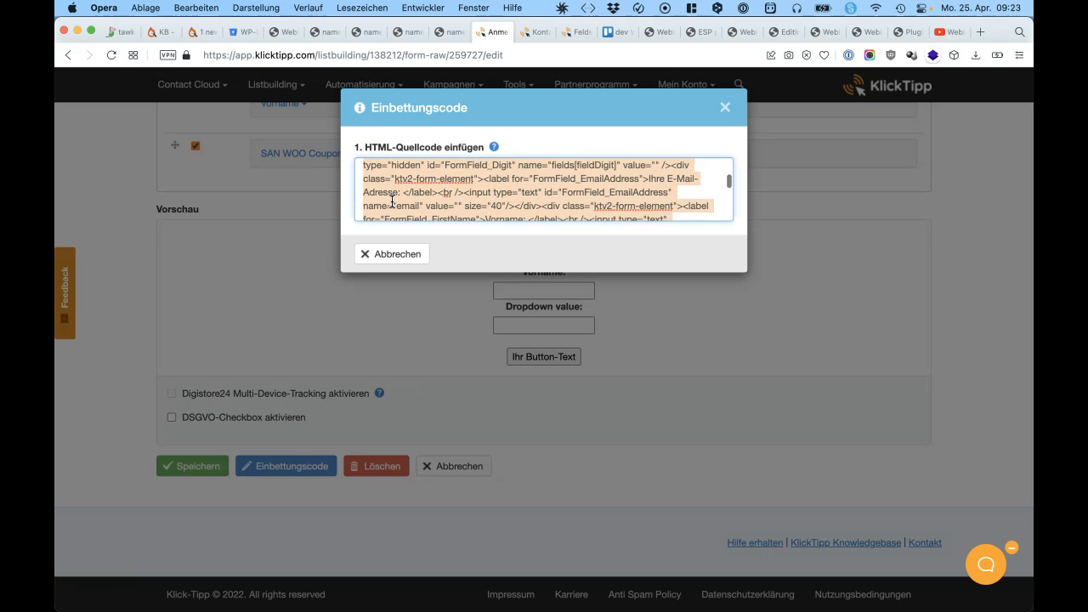
scroll(down, 3)
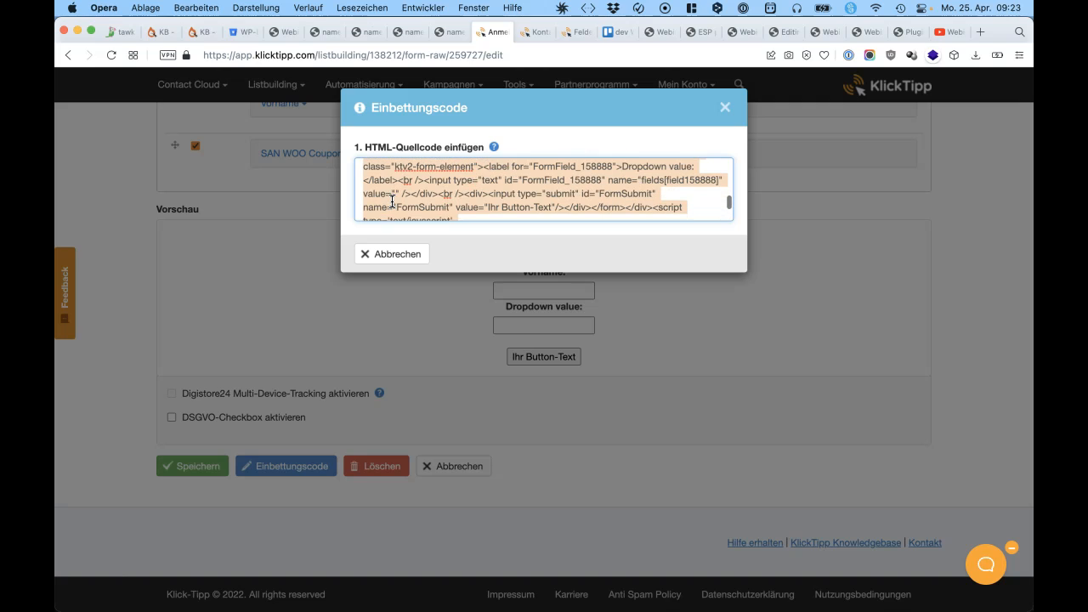
scroll(down, 3)
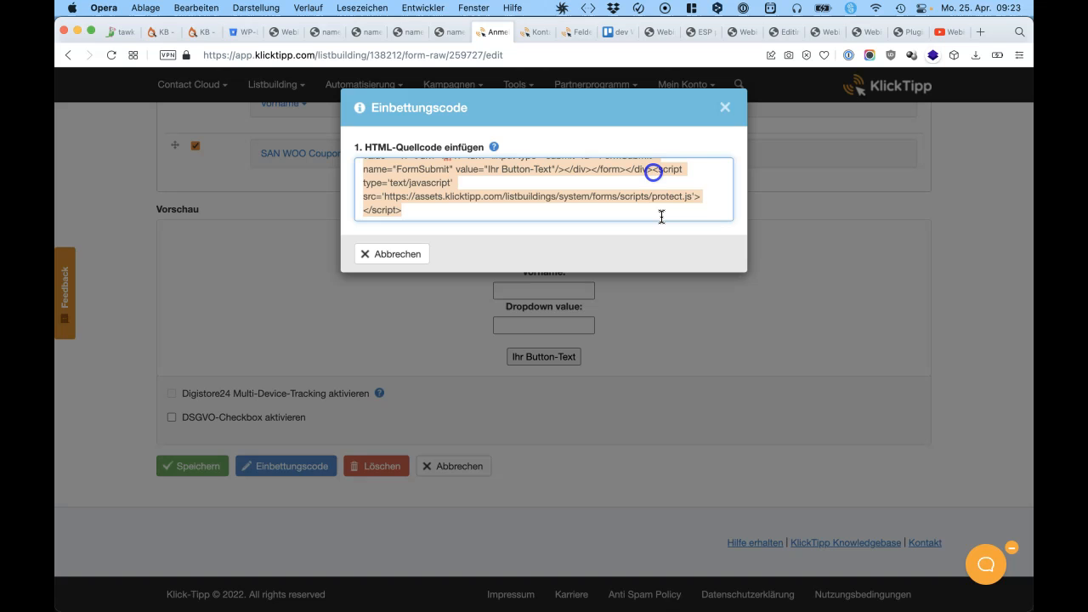
mouse_move(309, 54)
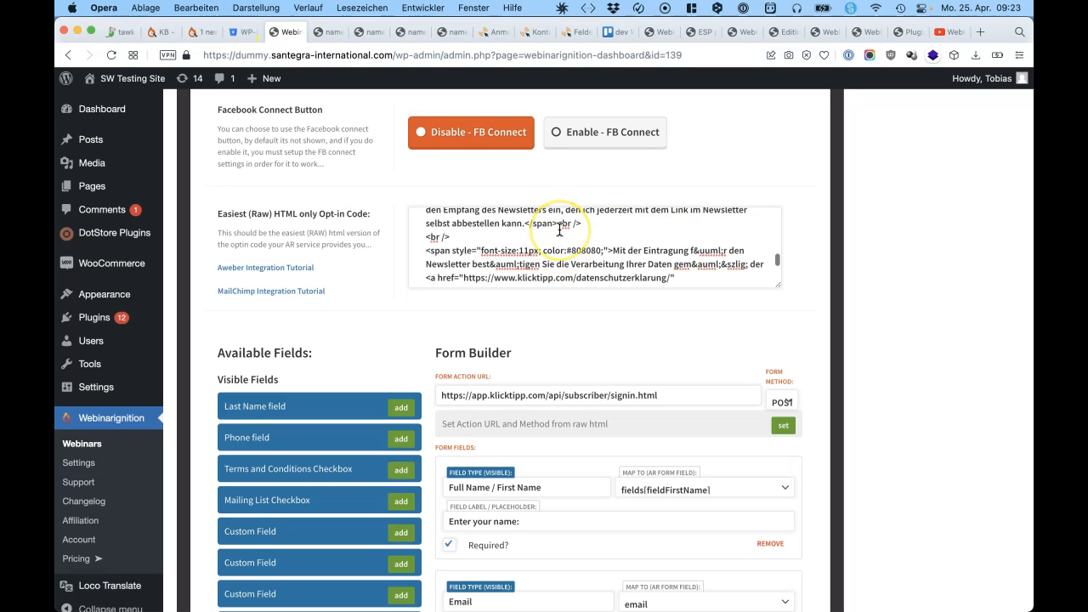
- Cut the protect.js script block from the Raw HTML Opt-in Code box
scroll(down, 3)
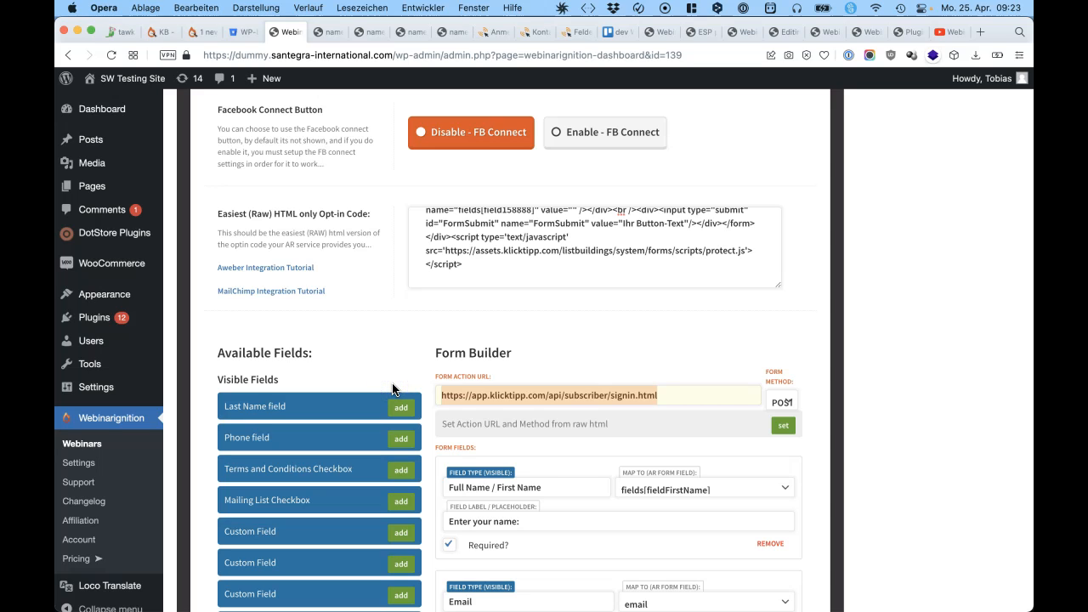
scroll(up, 3)
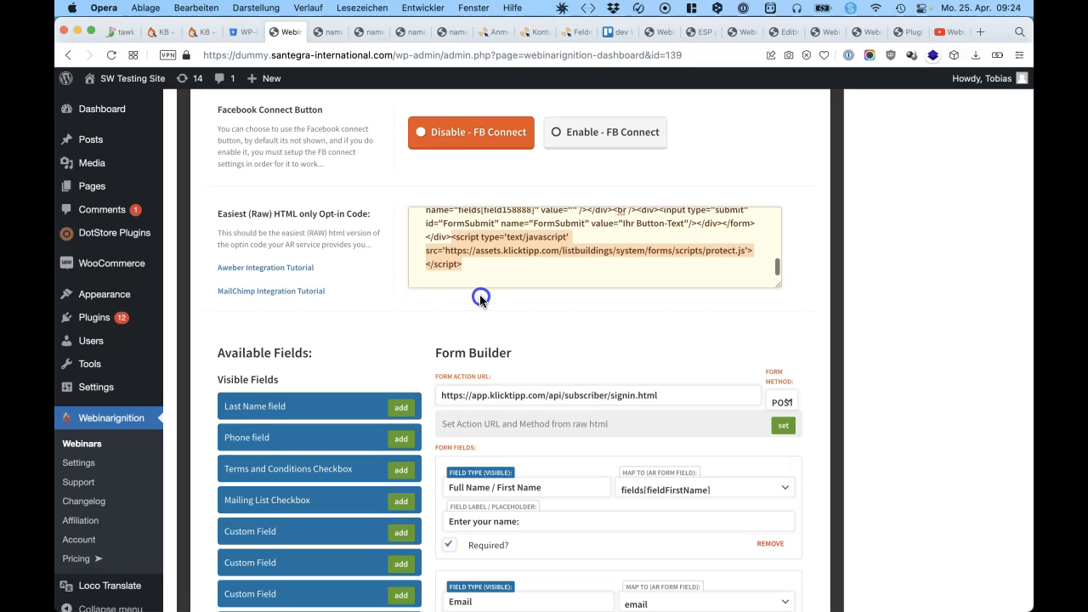
scroll(up, 3)
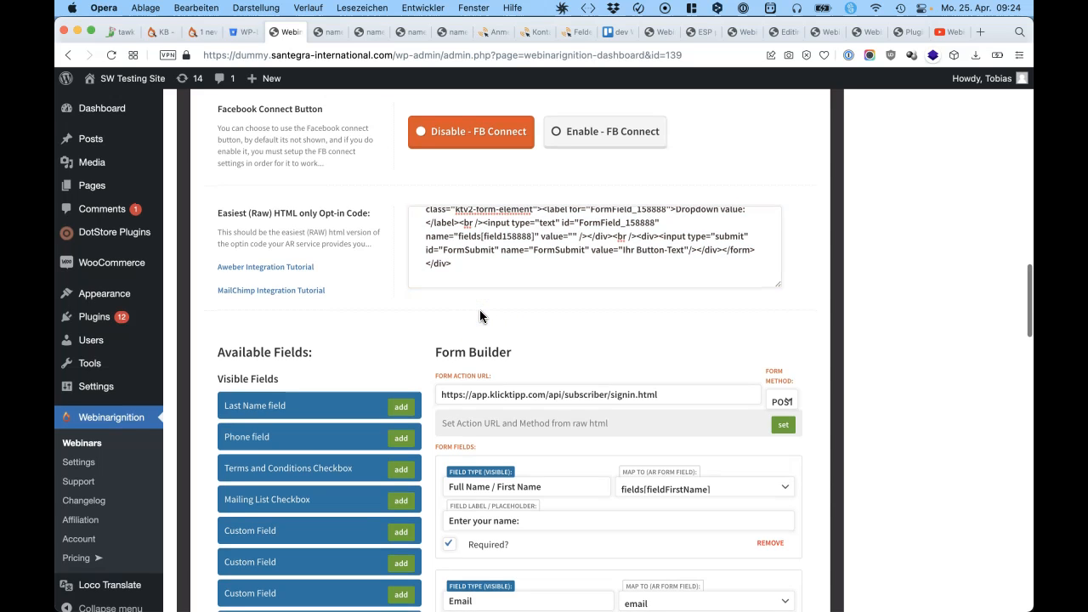
scroll(down, 3)
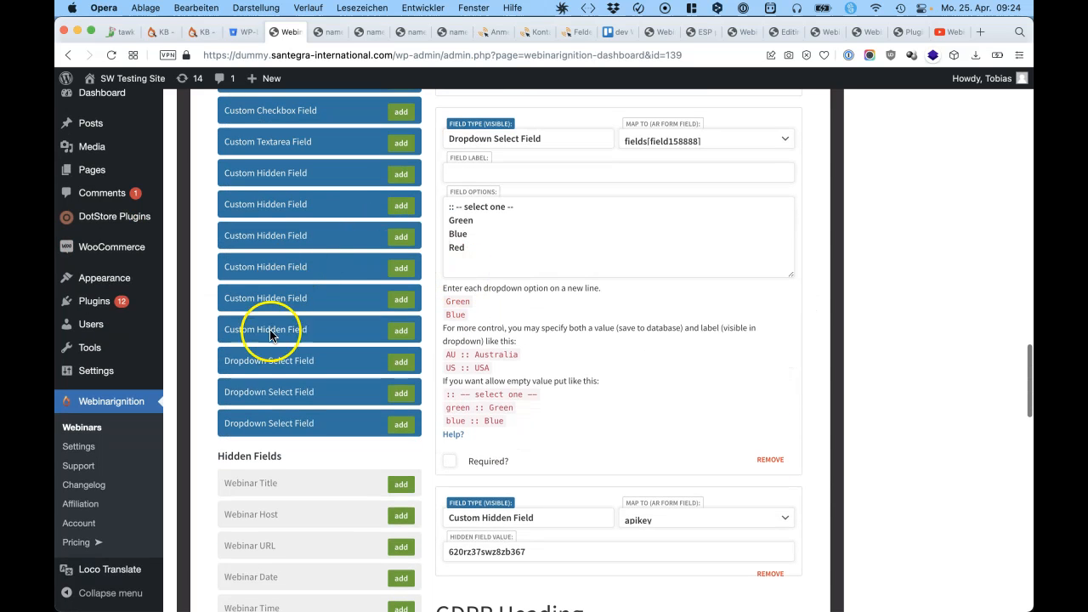
mouse_move(339, 211)
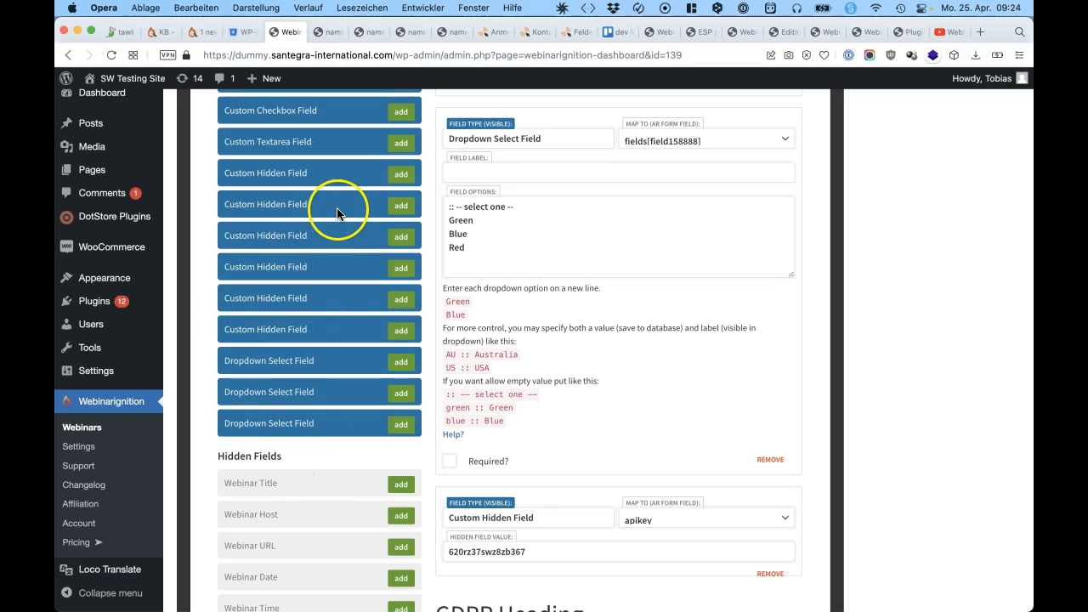
mouse_move(337, 204)
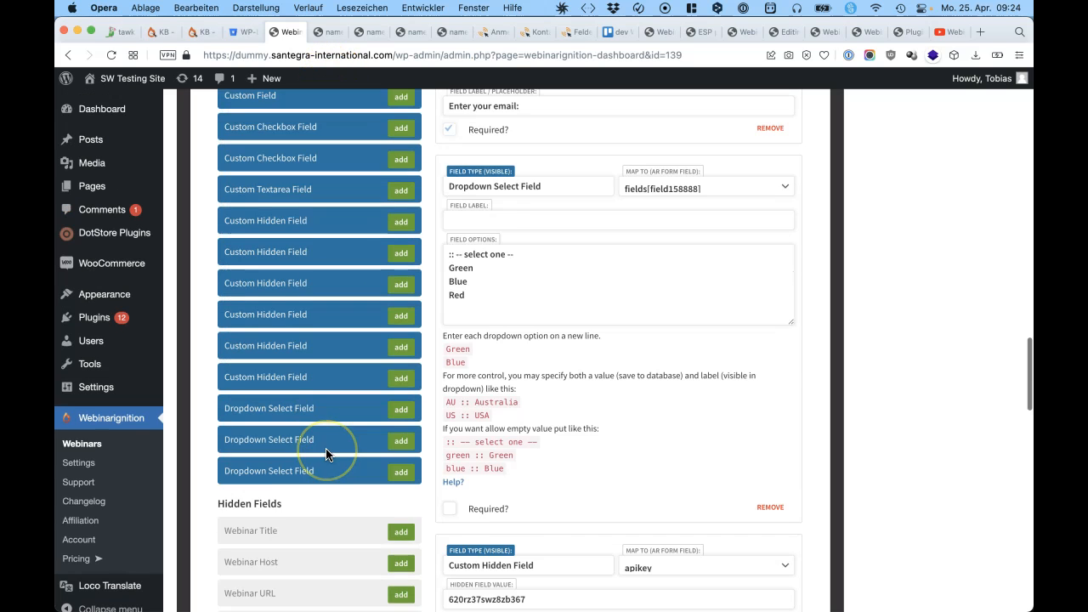
- Save & Update, then paste the protect.js script into Extra Settings' registration page Custom JS
click(775, 249)
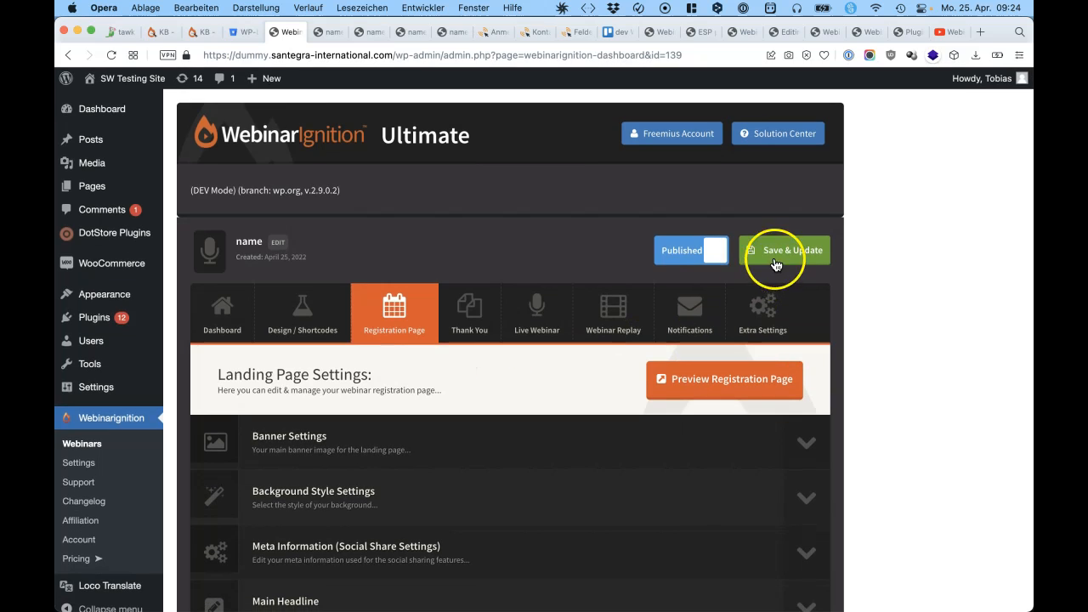
click(763, 312)
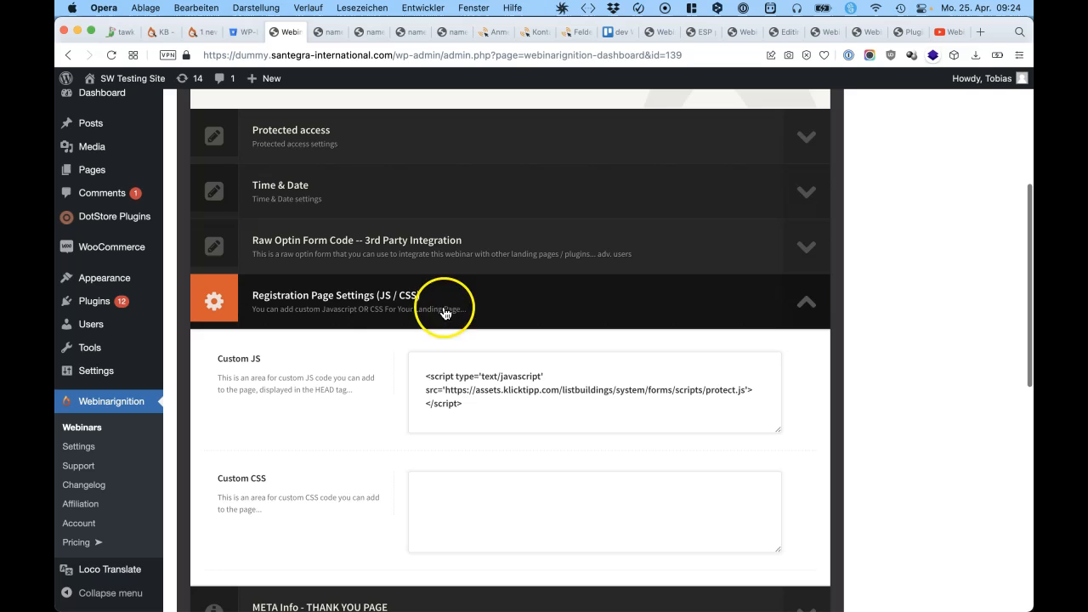
mouse_move(389, 304)
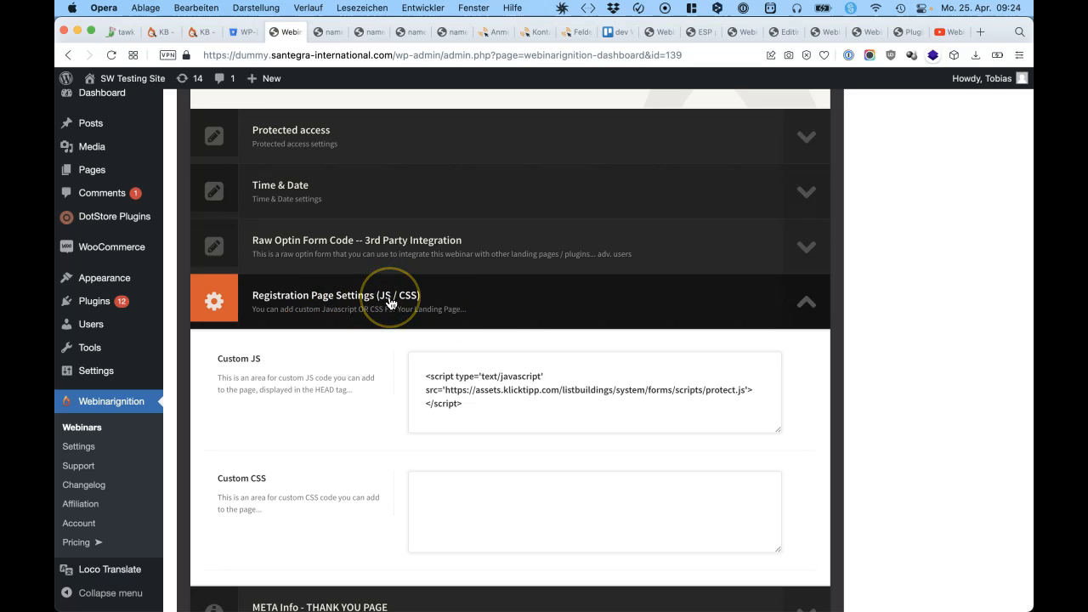
click(487, 357)
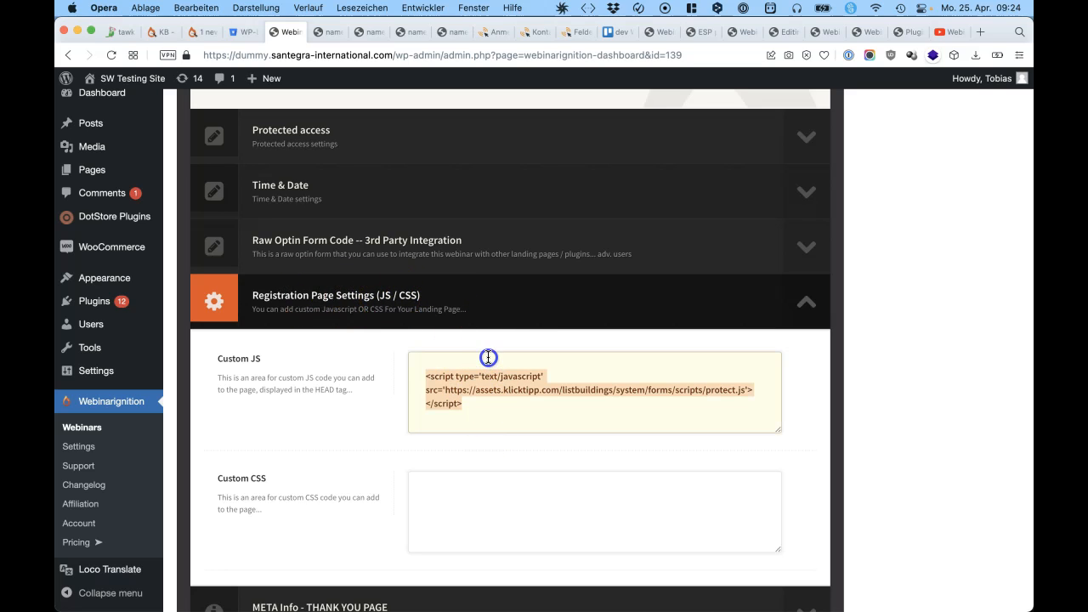
mouse_move(487, 356)
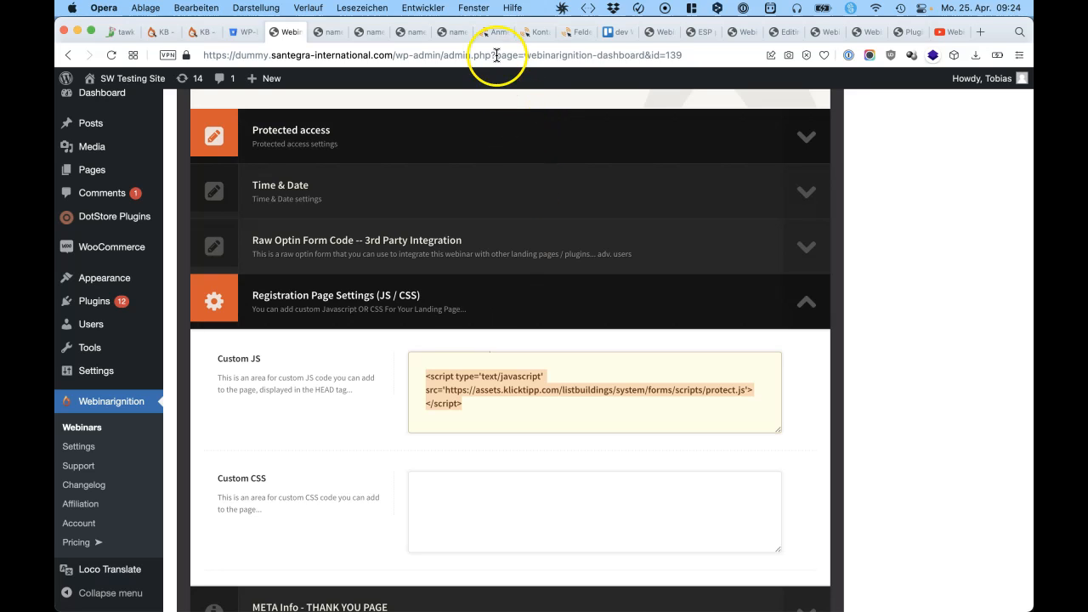
- Close KlickTipp's Einbettungscode dialog with Abbrechen and scroll through the form editor's field list
click(493, 32)
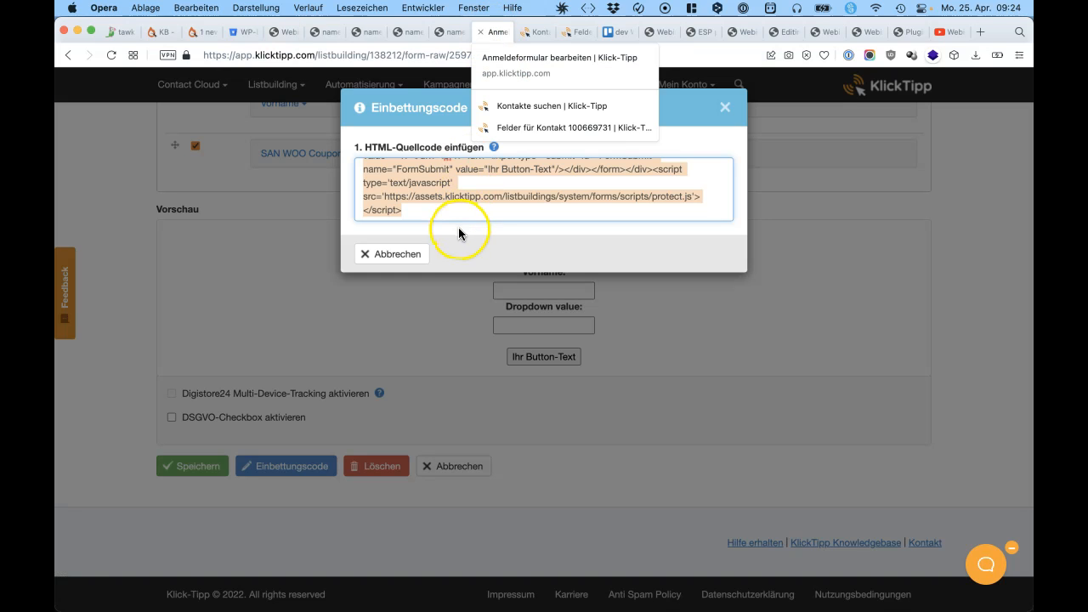
click(391, 253)
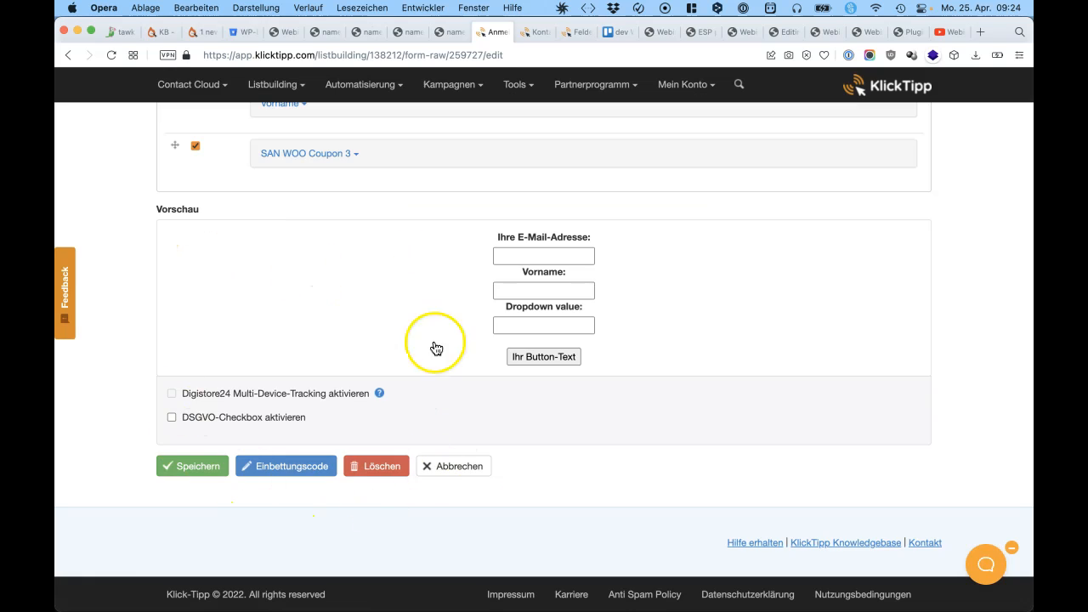
mouse_move(357, 489)
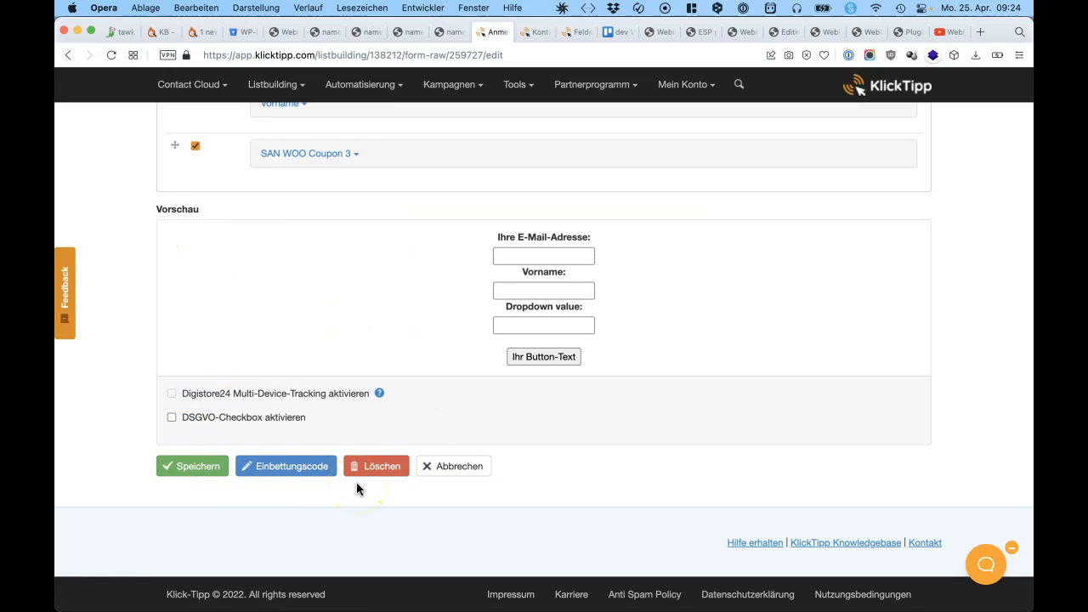
scroll(up, 3)
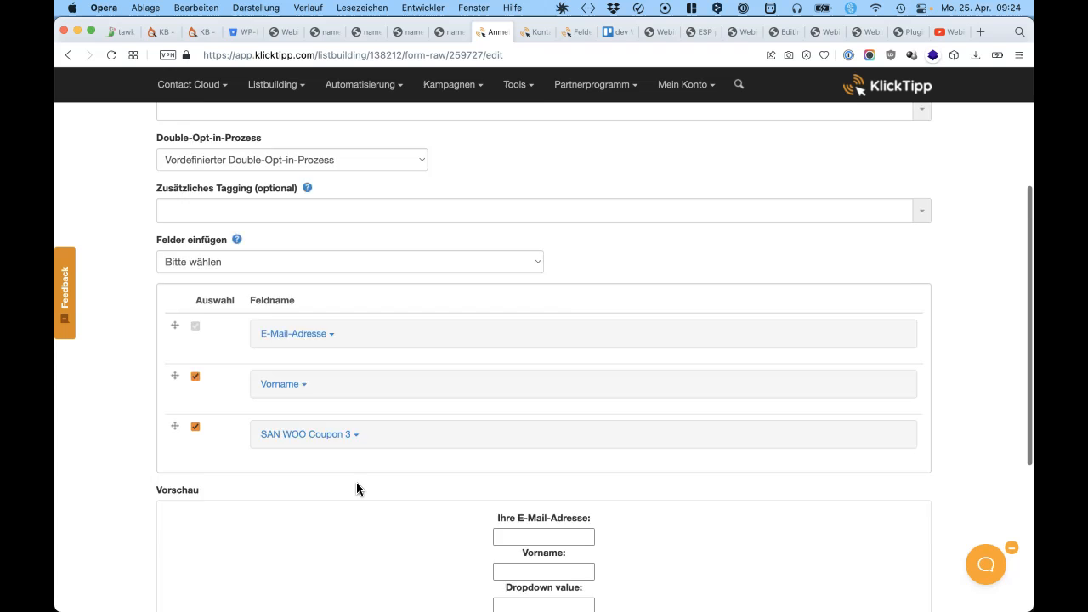
scroll(down, 3)
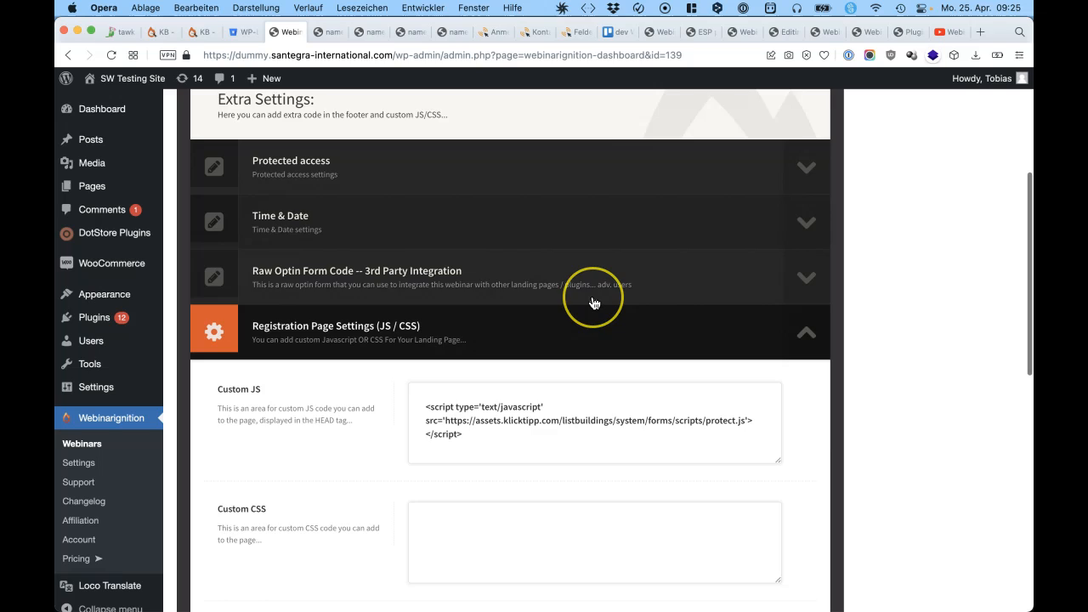
scroll(up, 3)
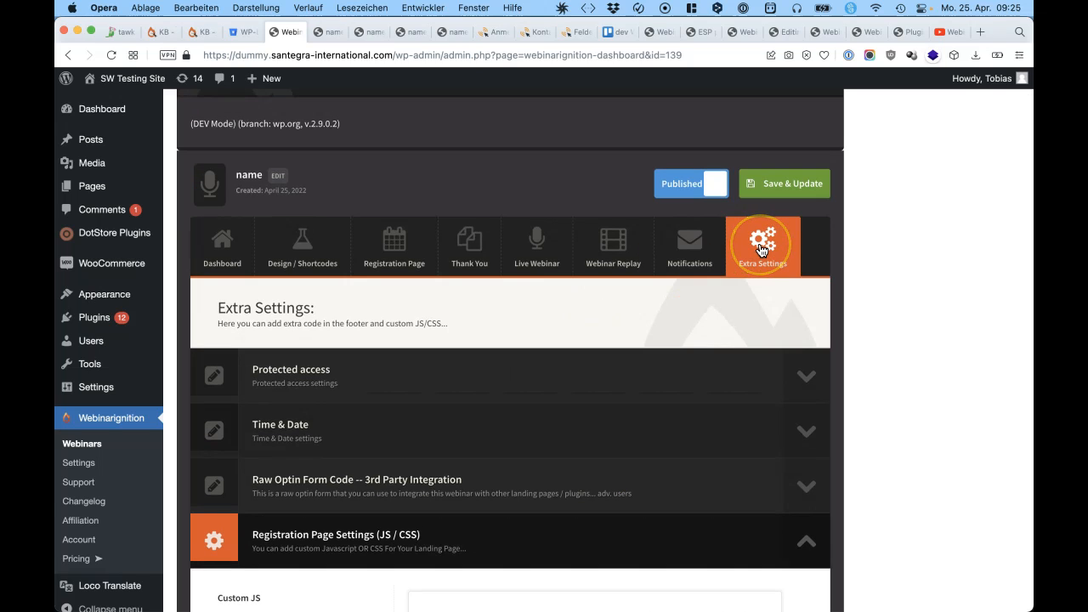